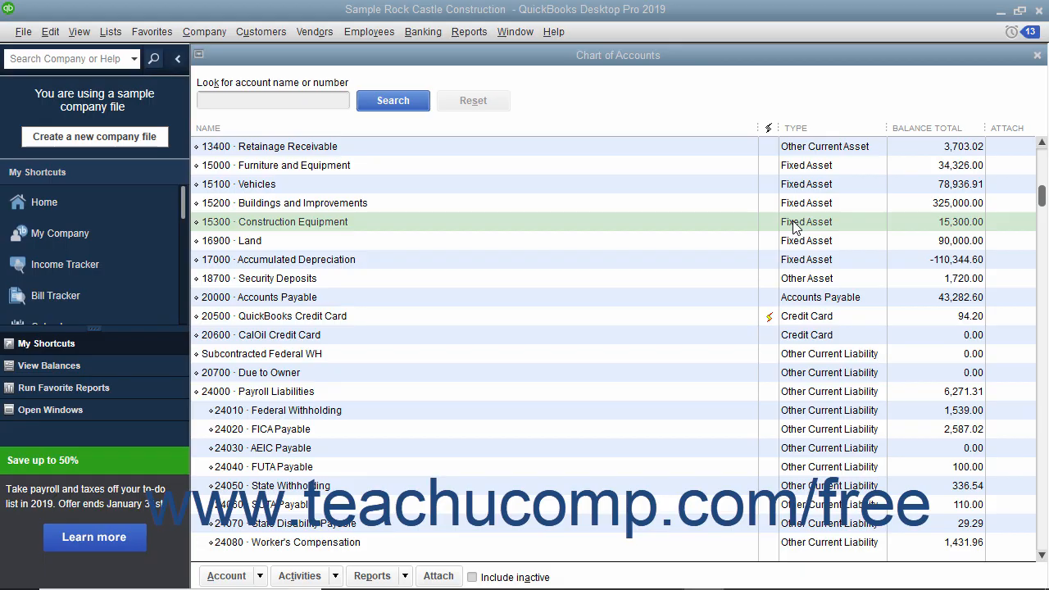
# Open the Account menu at the bottom of the Chart of Accounts
pyautogui.click(292, 222)
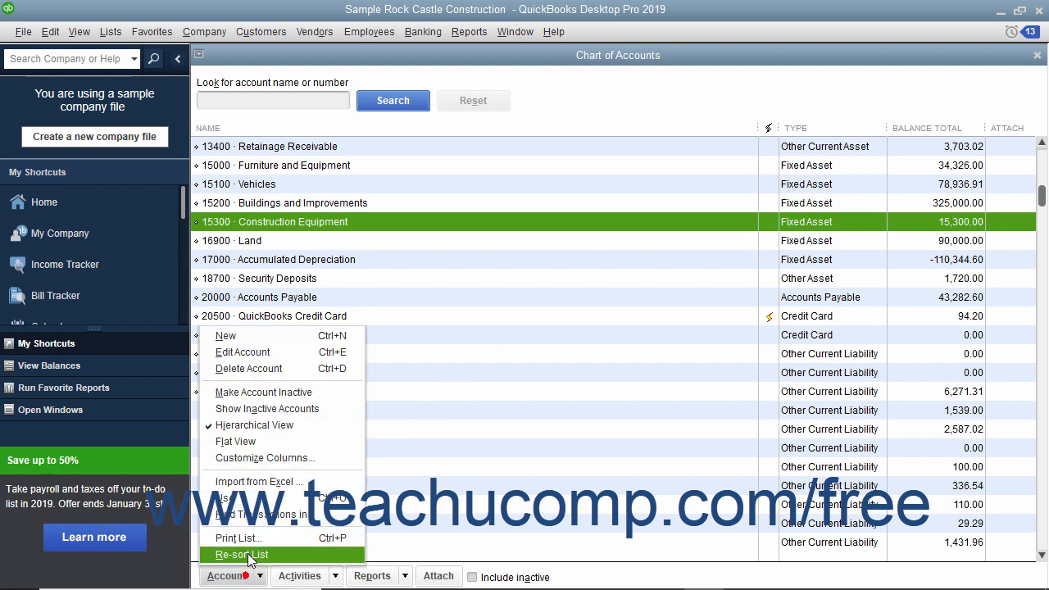
# Create a new Fixed Asset account with number 15400 and name Trailer
pyautogui.click(225, 335)
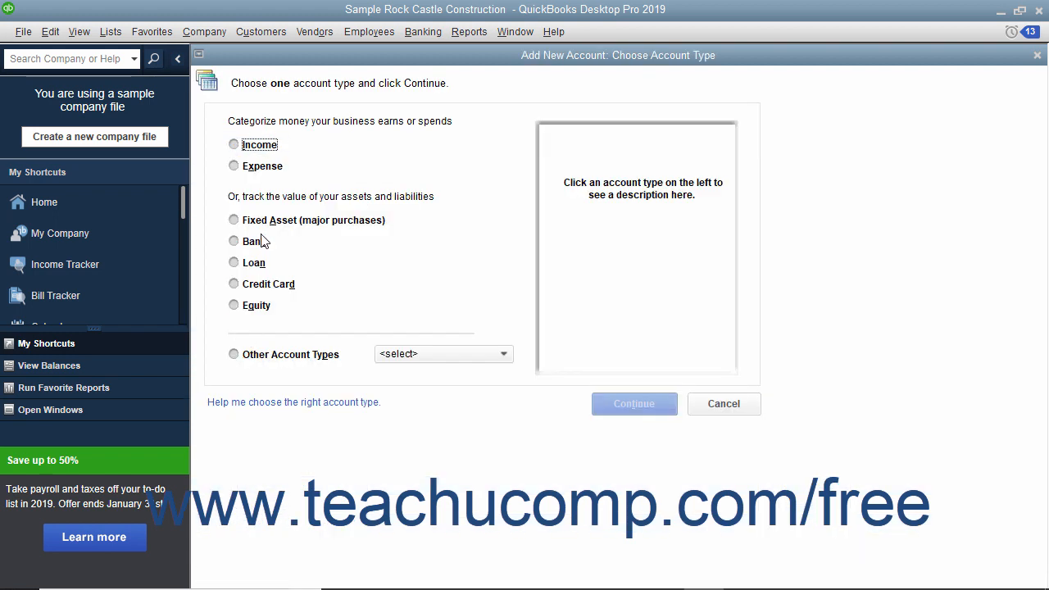
pyautogui.click(633, 403)
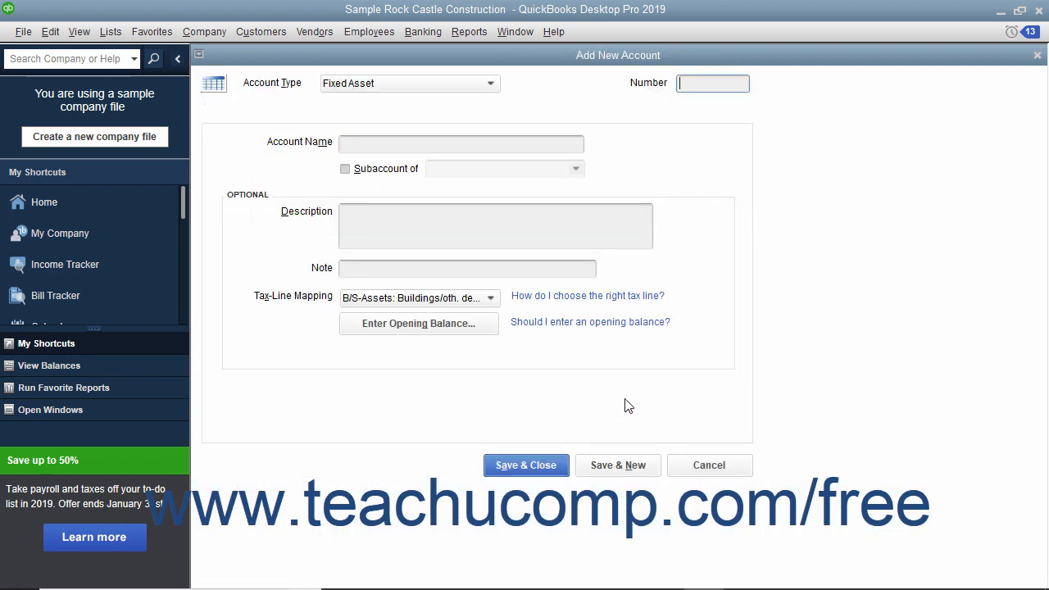
pyautogui.write('15400')
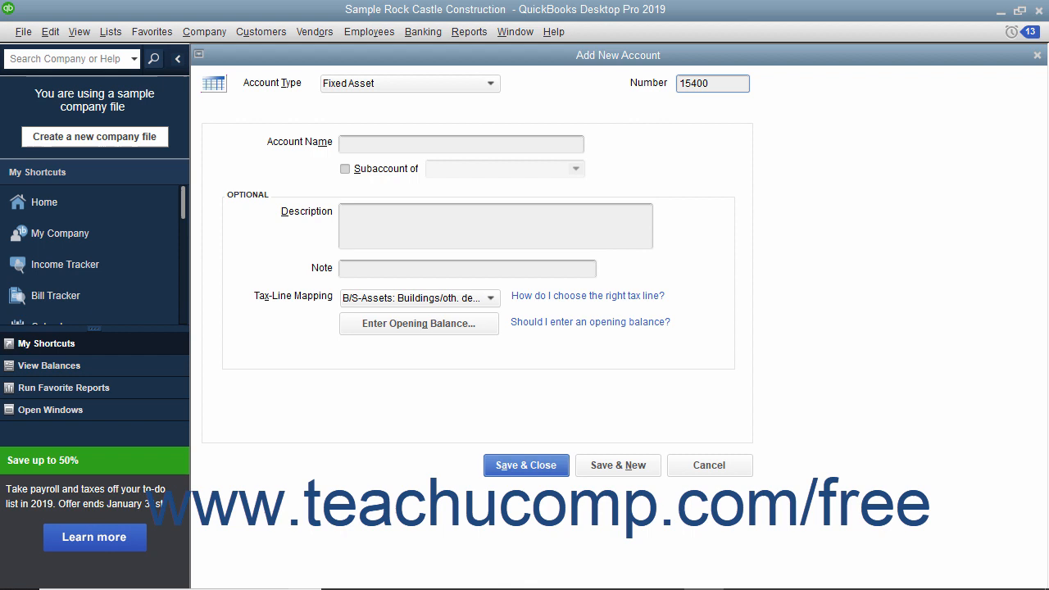
pyautogui.write('Trailer')
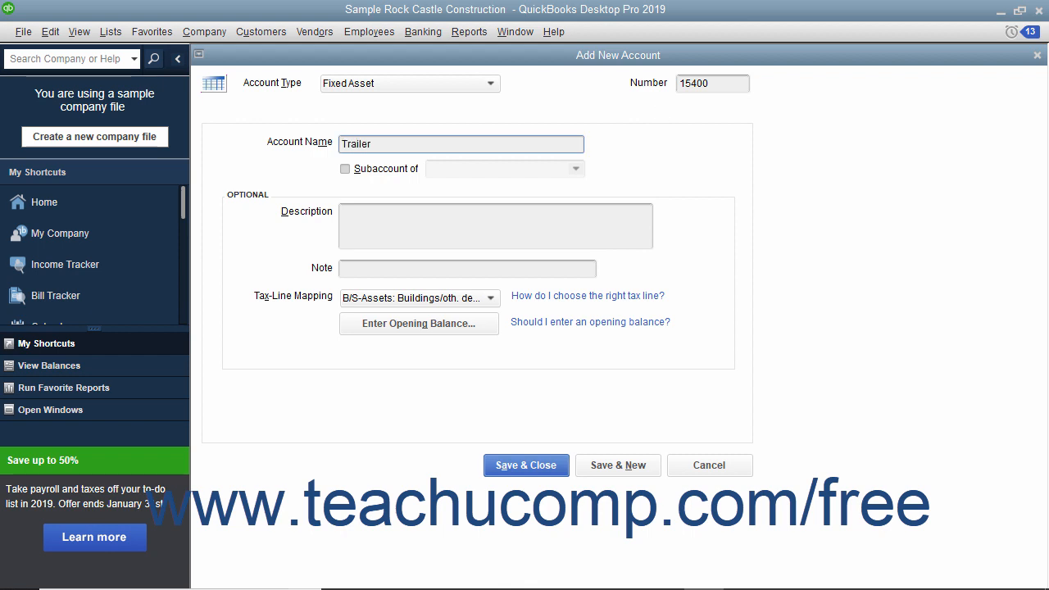
pyautogui.click(459, 143)
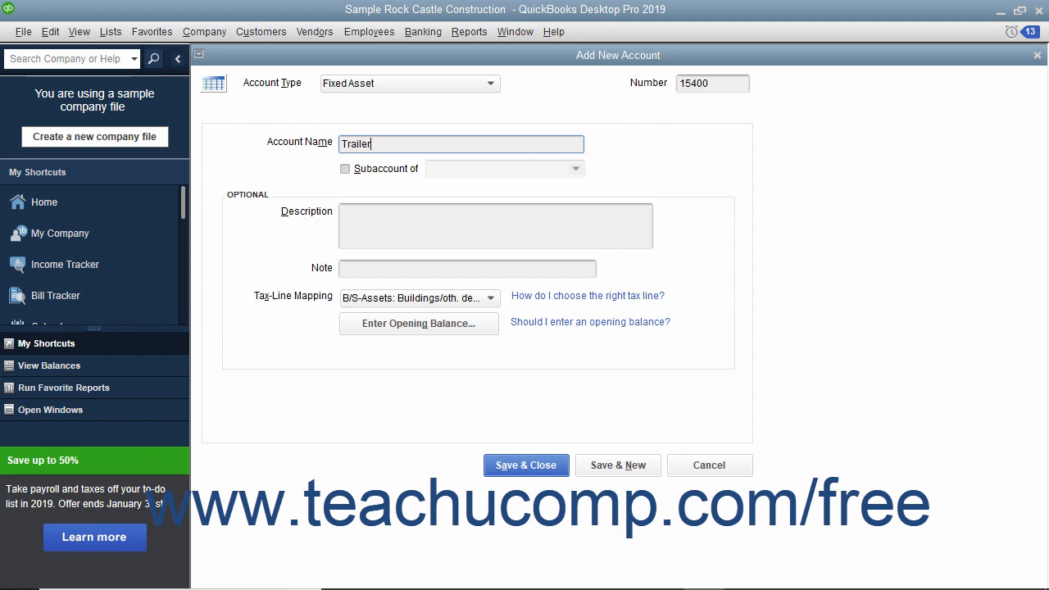
pyautogui.moveTo(662, 111)
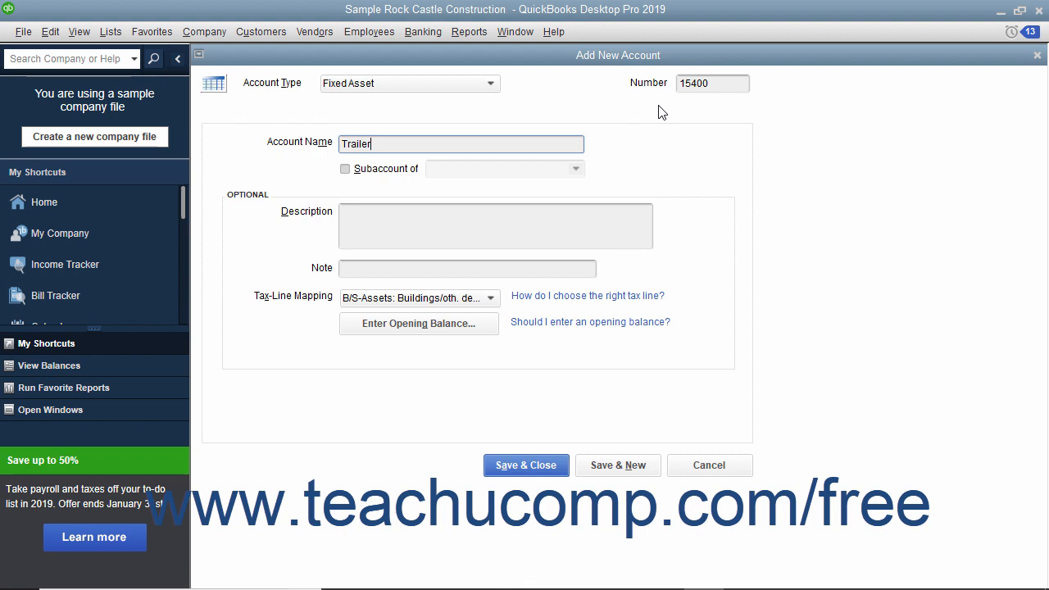
pyautogui.moveTo(617, 464)
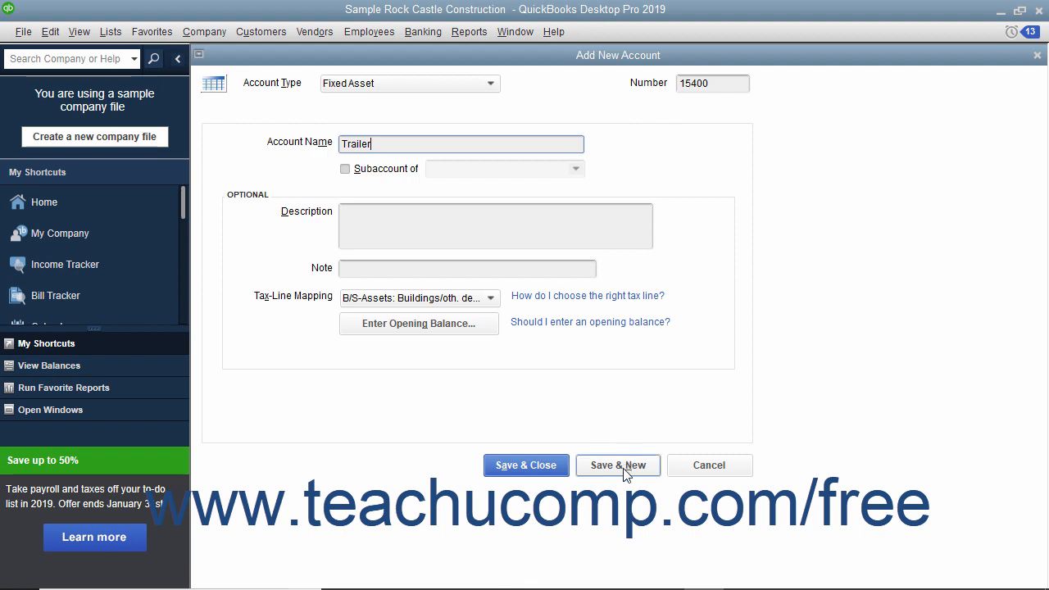
# Save Trailer and enter a new account, Original Cost, as a subaccount of 15400 Trailer
pyautogui.click(617, 465)
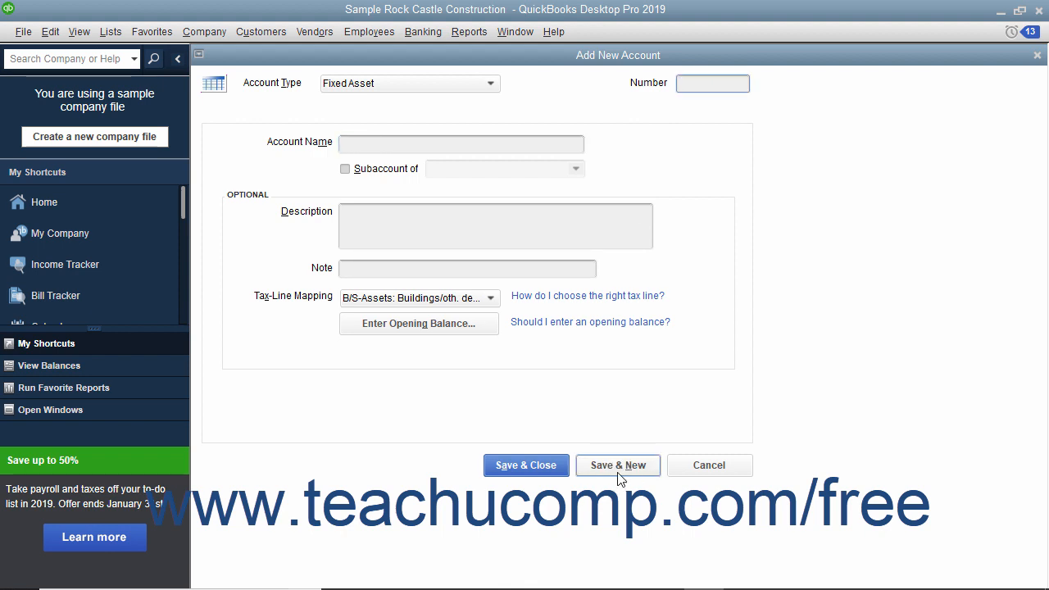
pyautogui.click(460, 143)
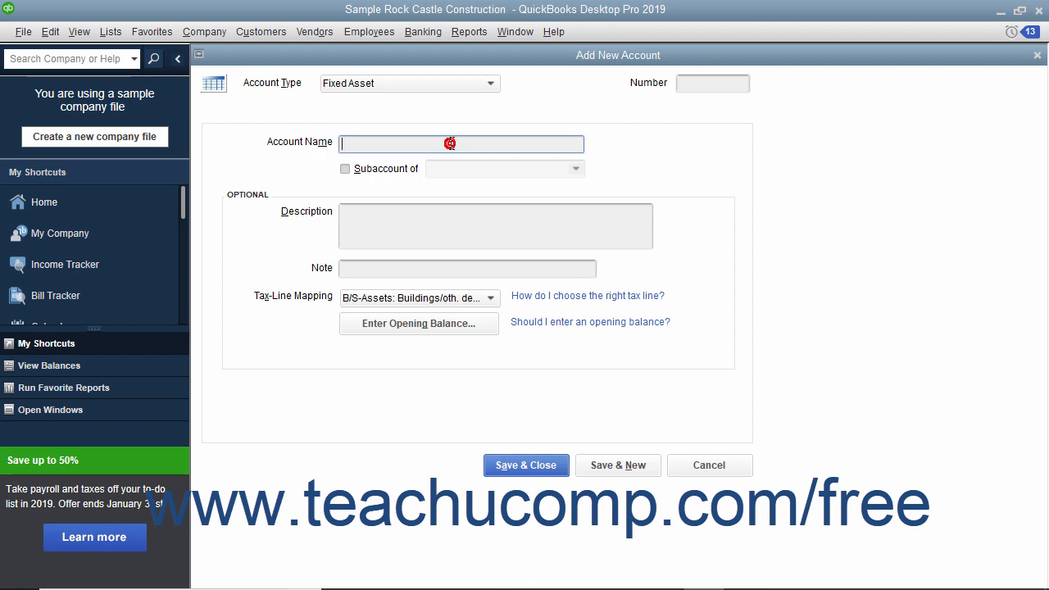
pyautogui.write('Original Cost')
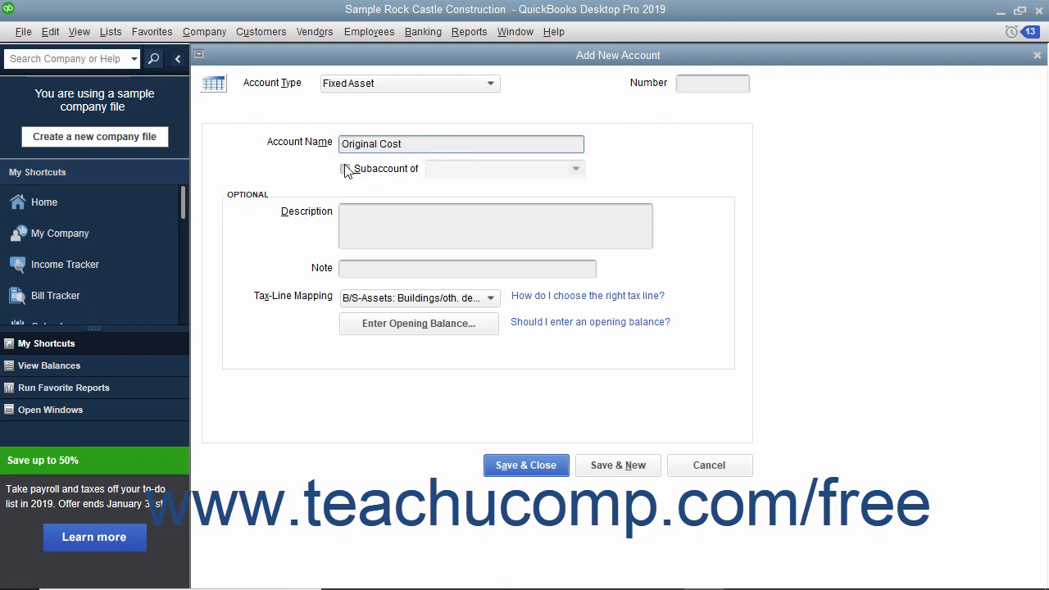
pyautogui.click(345, 168)
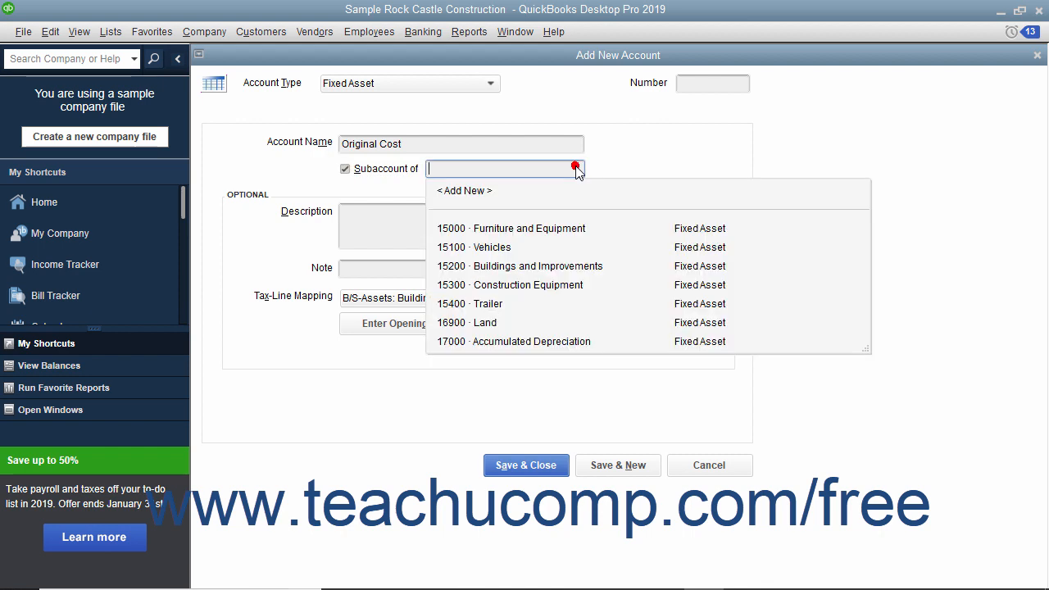
pyautogui.click(470, 303)
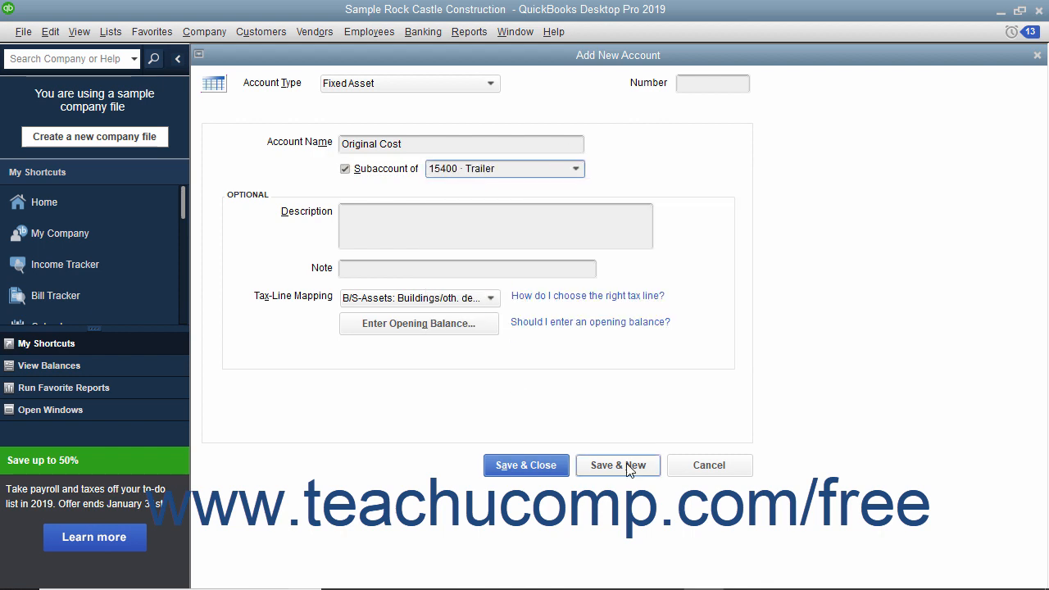
# Save Original Cost and enter Accumulated Depreciation as another 15400 Trailer subaccount
pyautogui.click(617, 465)
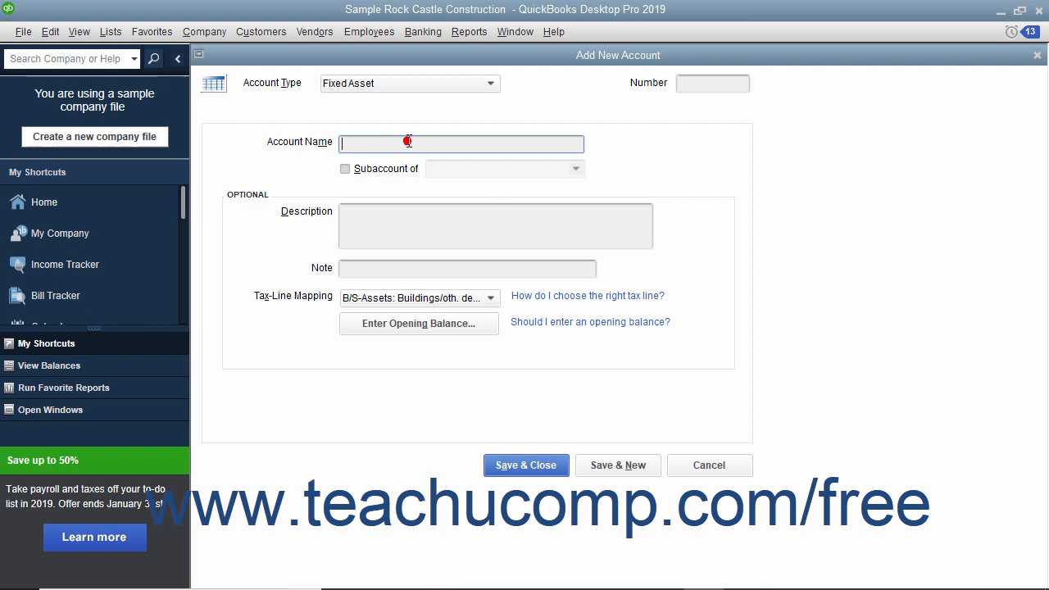
pyautogui.write('Accumulated Depreciation')
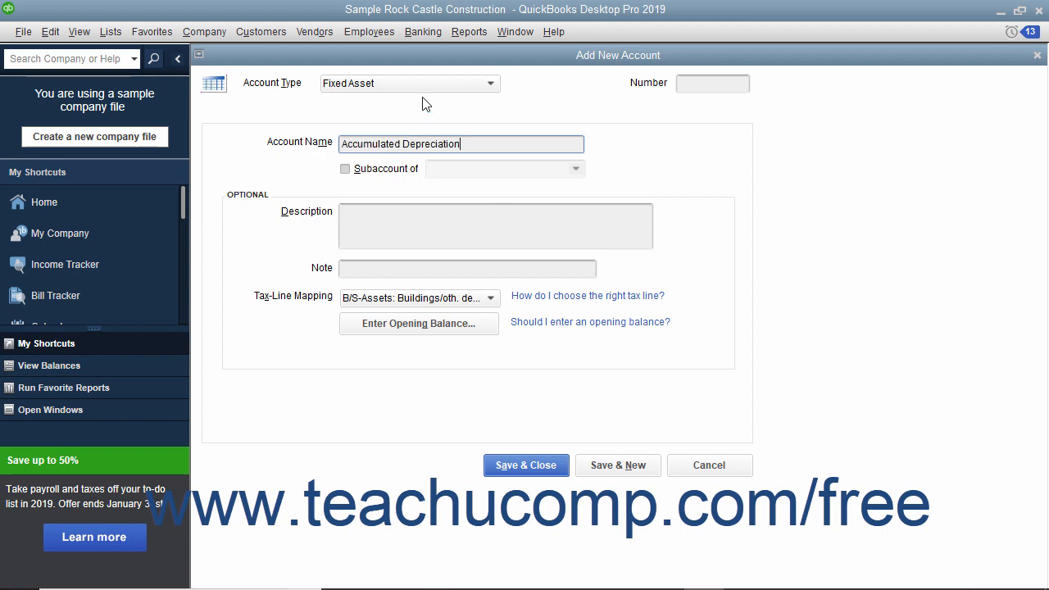
pyautogui.click(345, 168)
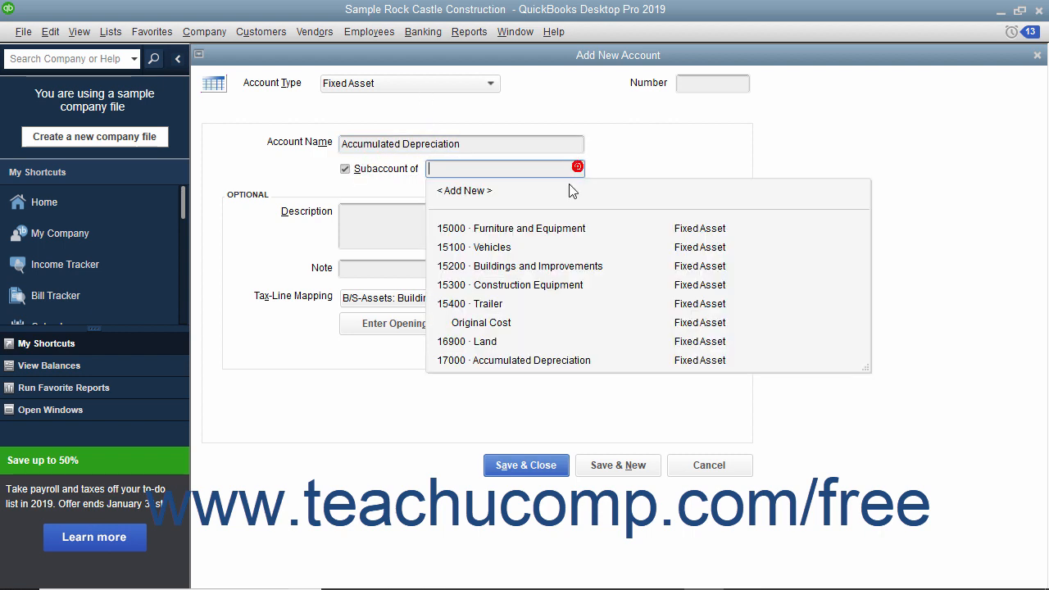
pyautogui.click(490, 303)
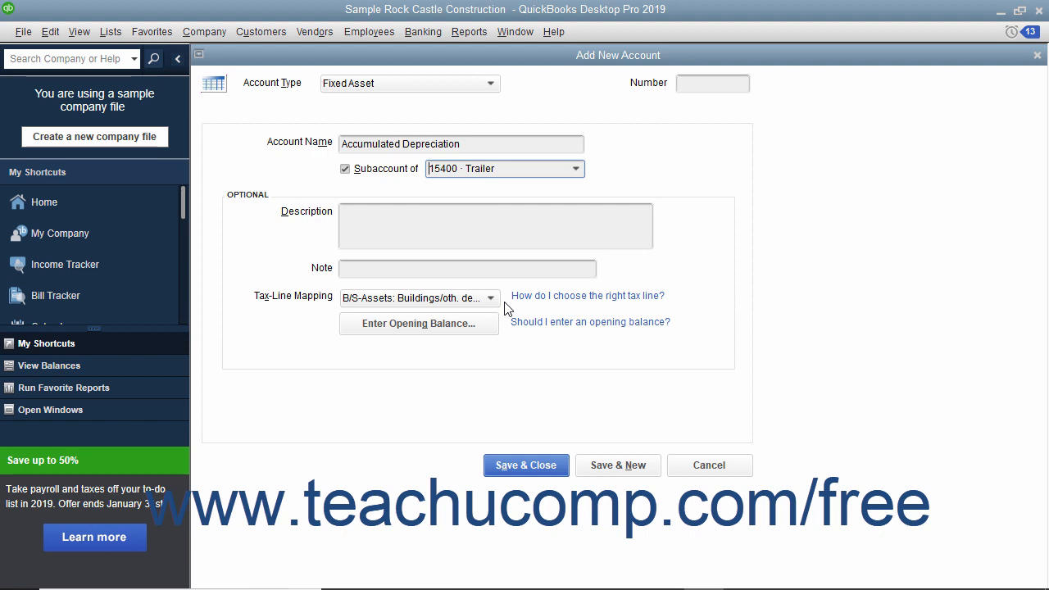
pyautogui.moveTo(320, 90)
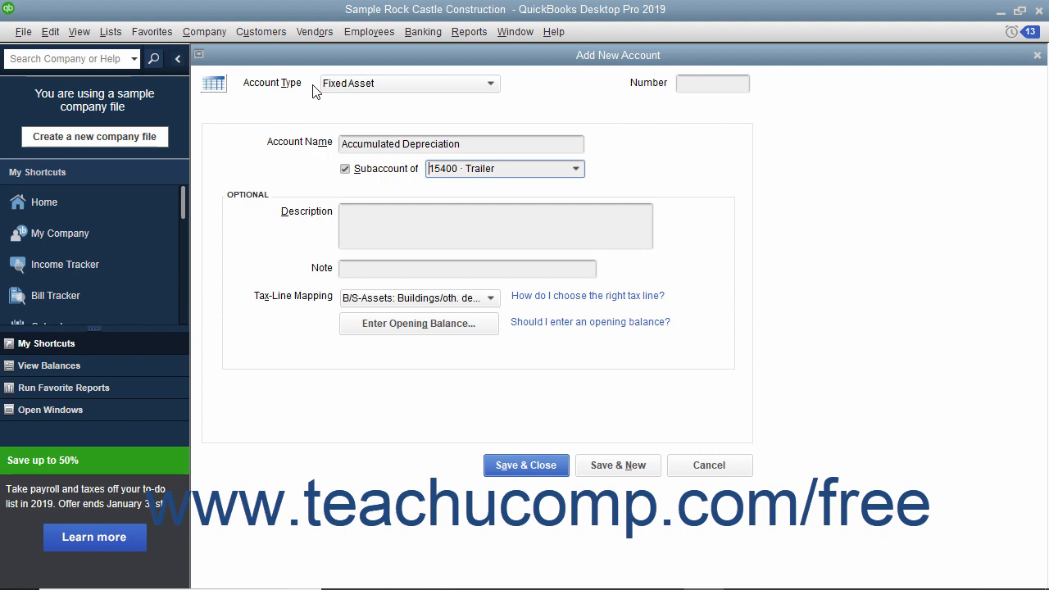
pyautogui.moveTo(354, 169)
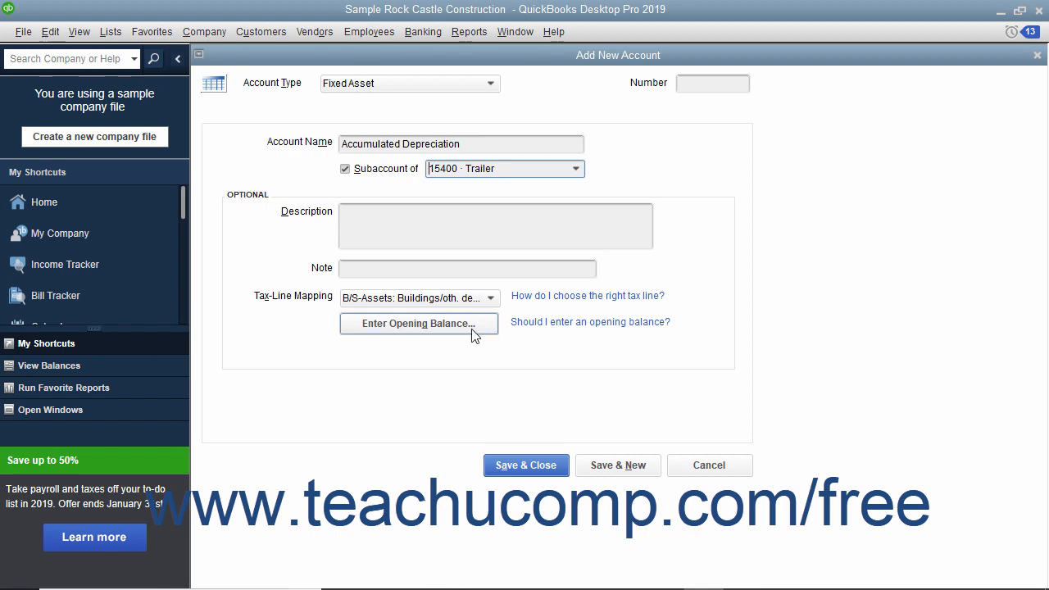
# Save Accumulated Depreciation, then review the Original Cost account in Edit Account and save it
pyautogui.click(525, 465)
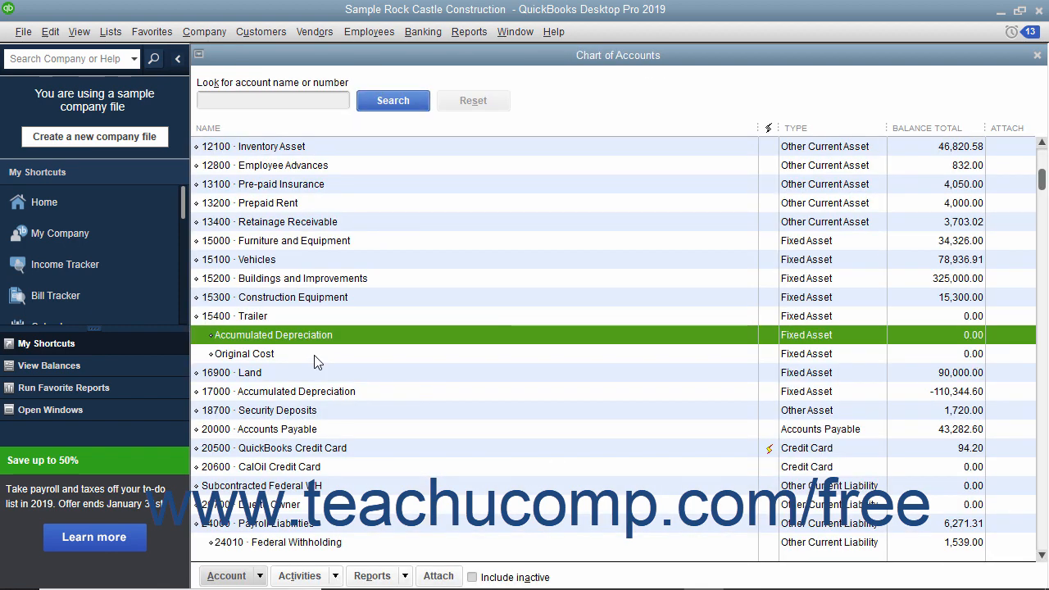
pyautogui.rightClick(244, 353)
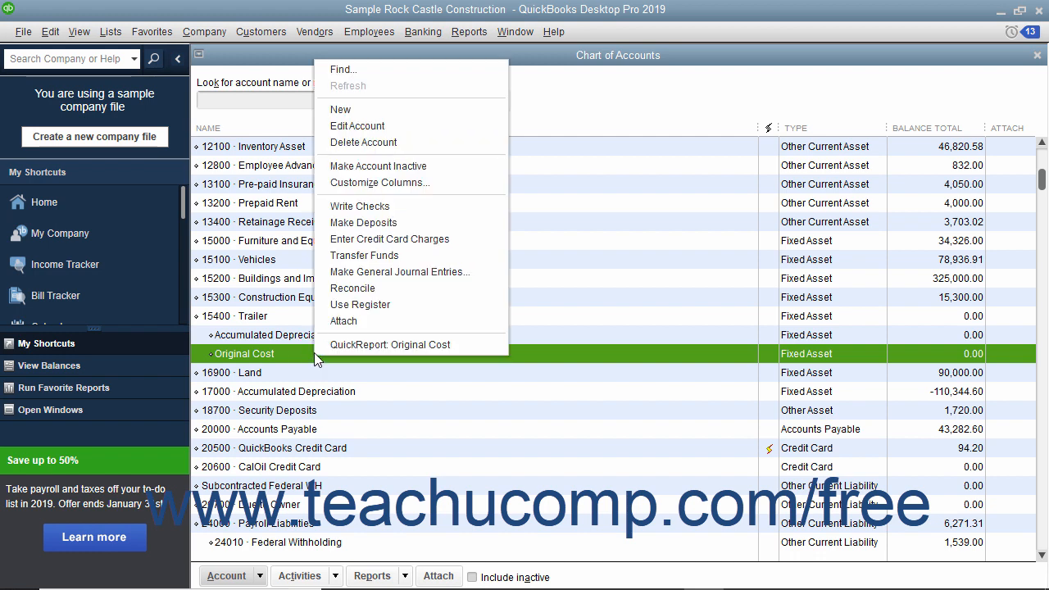
pyautogui.click(357, 126)
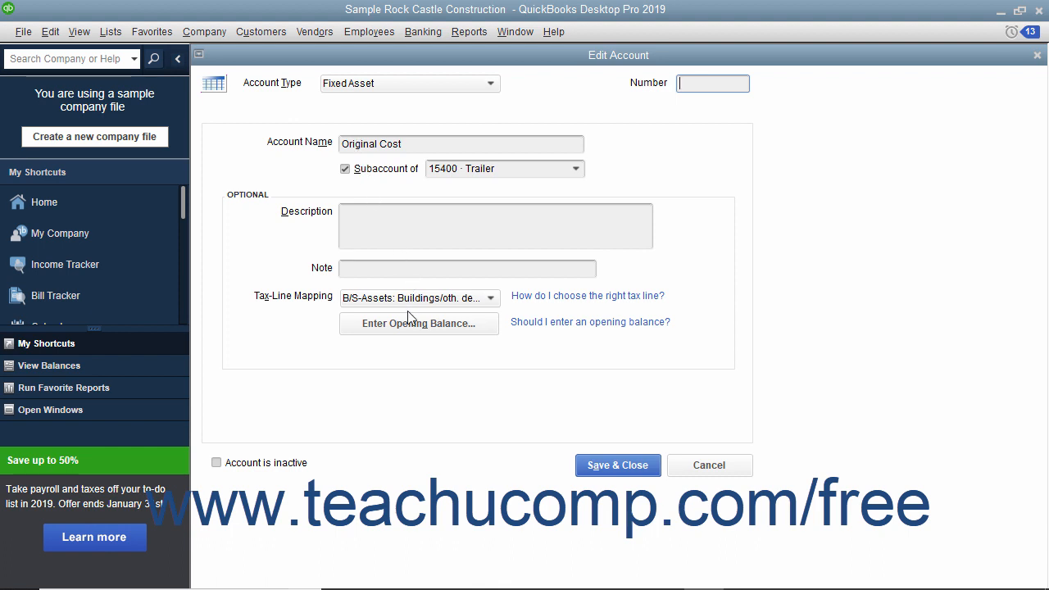
pyautogui.click(418, 323)
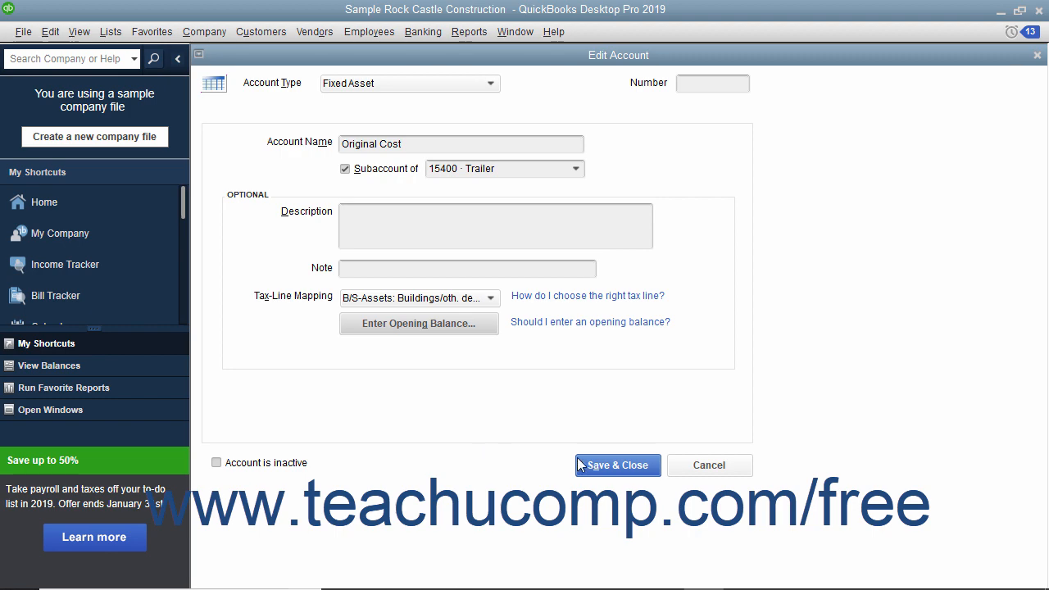
pyautogui.click(616, 464)
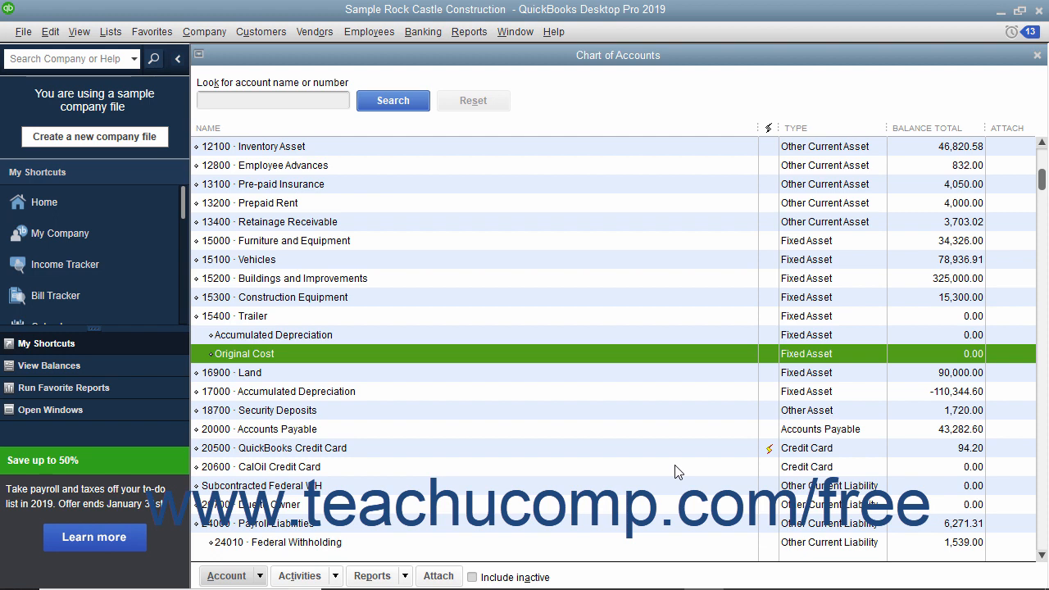
pyautogui.click(272, 335)
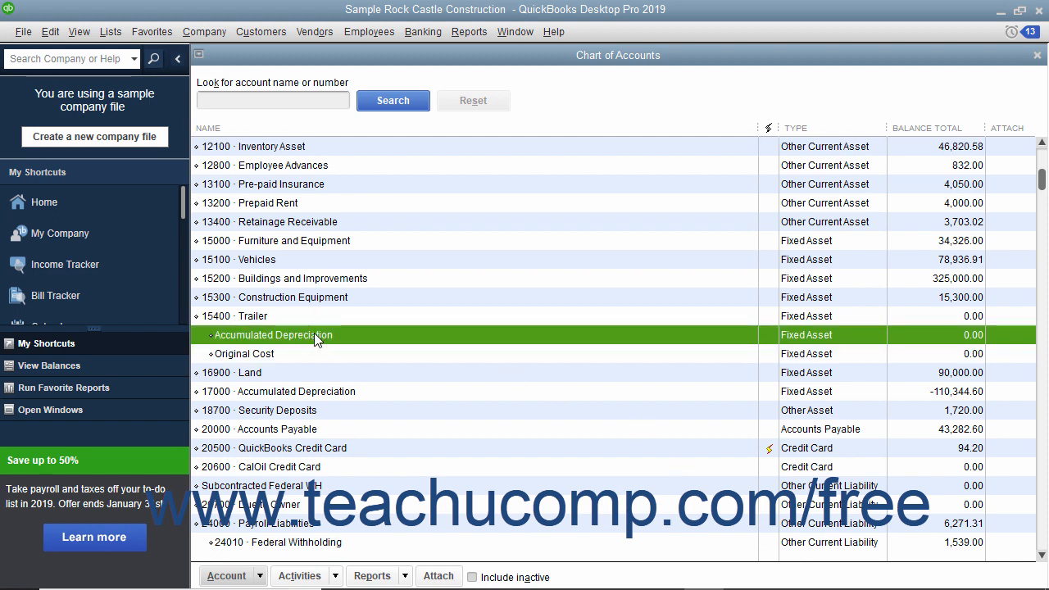
pyautogui.doubleClick(273, 334)
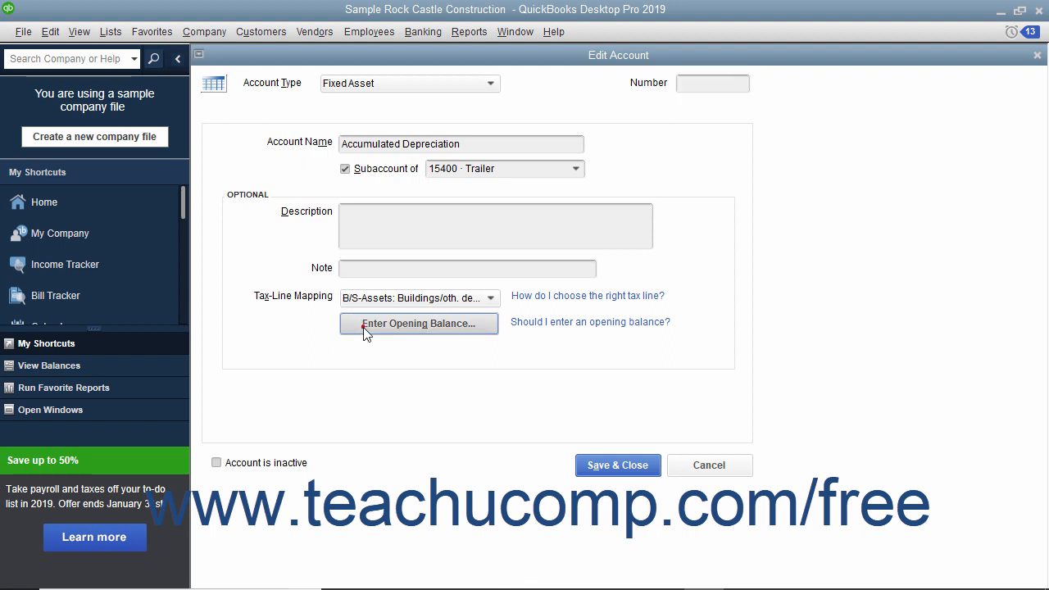
pyautogui.click(419, 323)
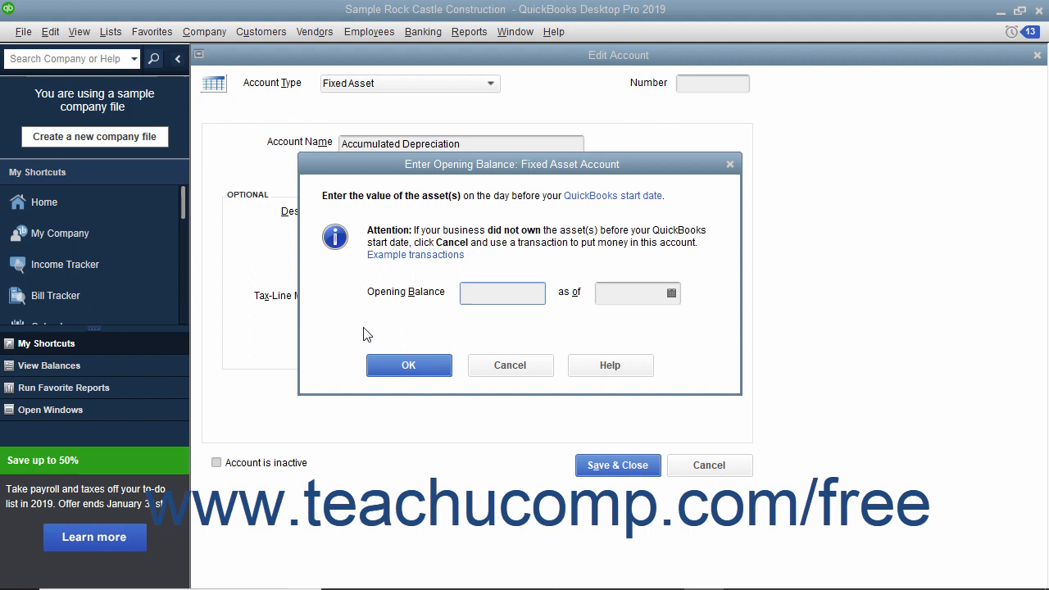
pyautogui.click(502, 292)
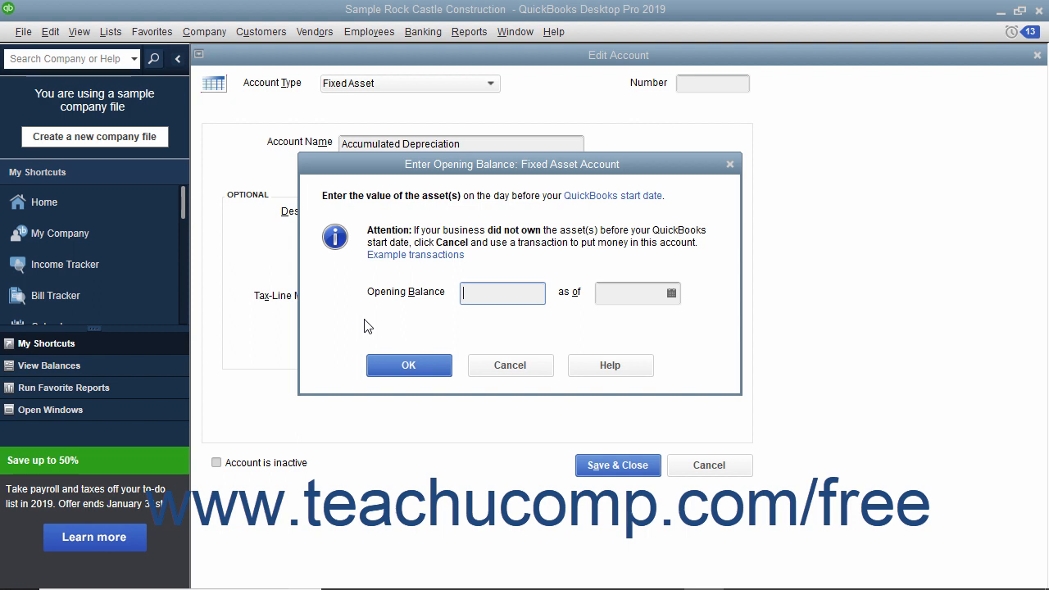
pyautogui.moveTo(509, 364)
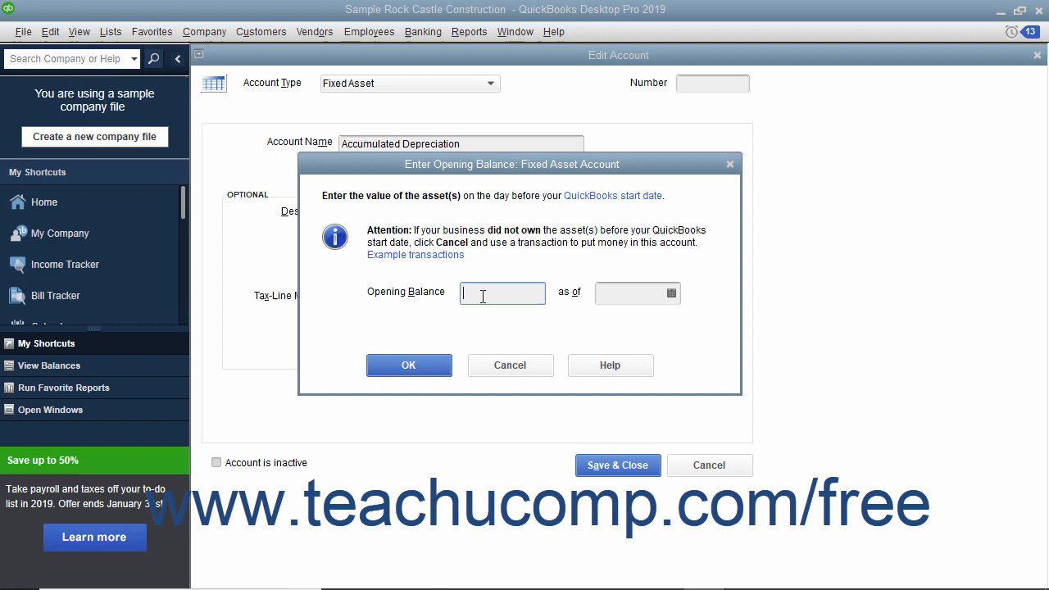
pyautogui.click(509, 364)
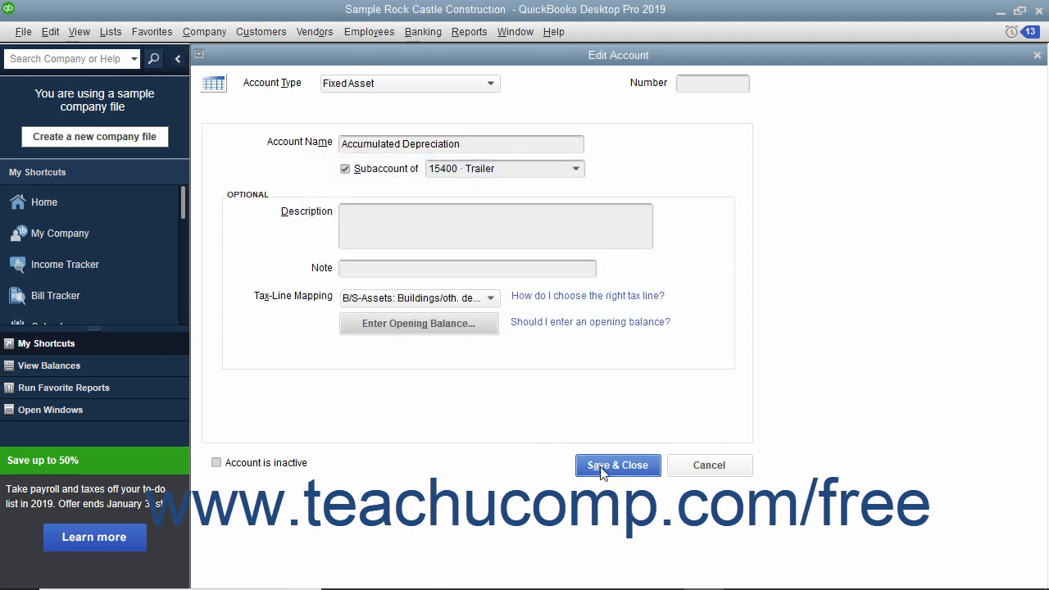